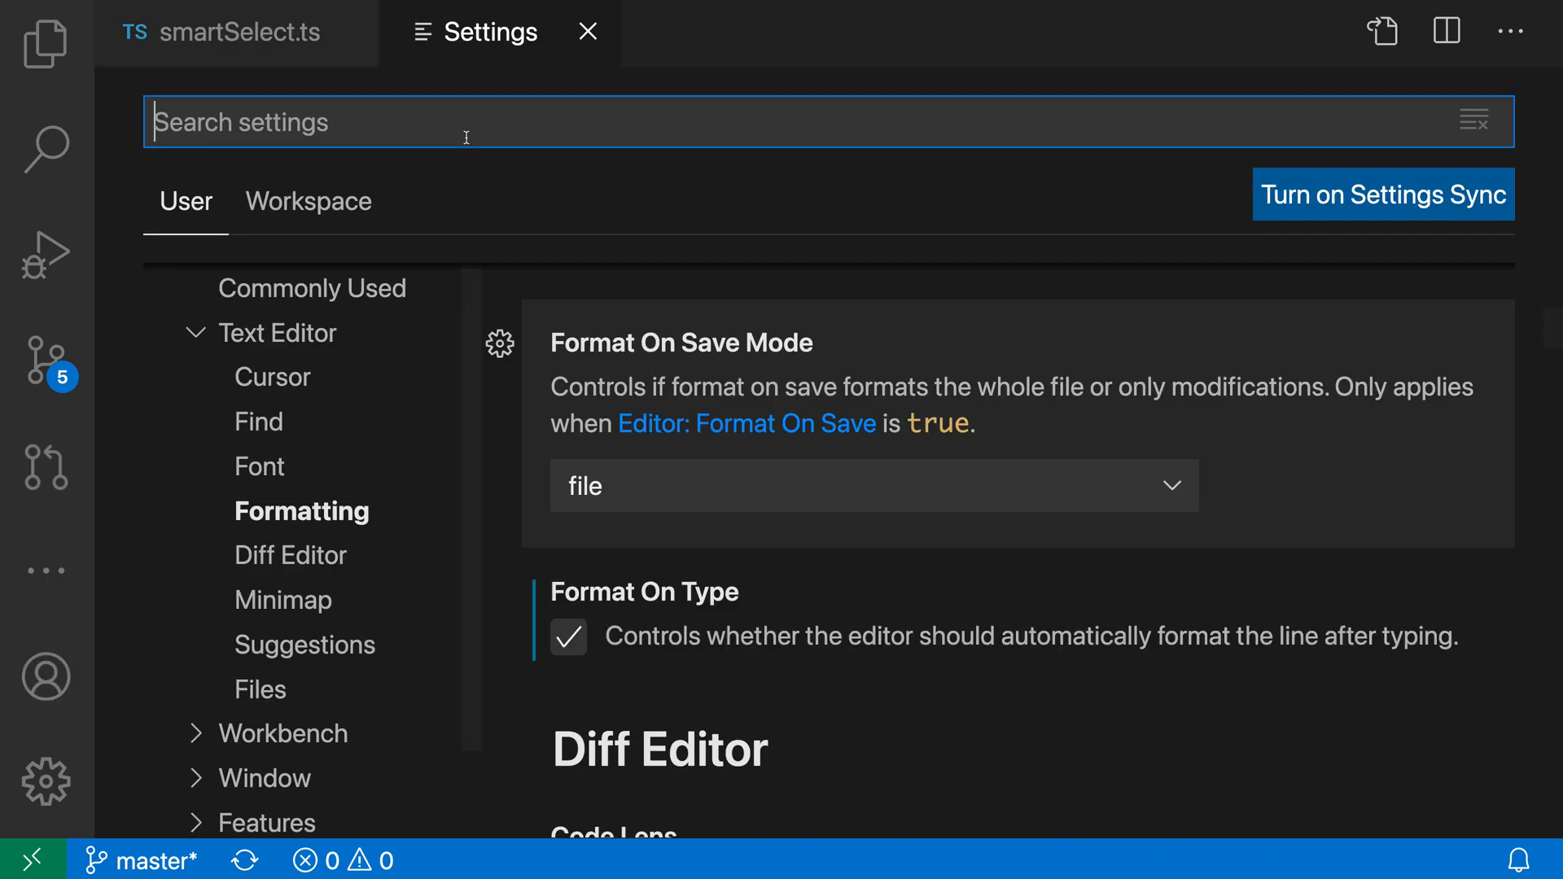
# - Filter the Settings list to 'format on save' results
pyautogui.write('format on save')
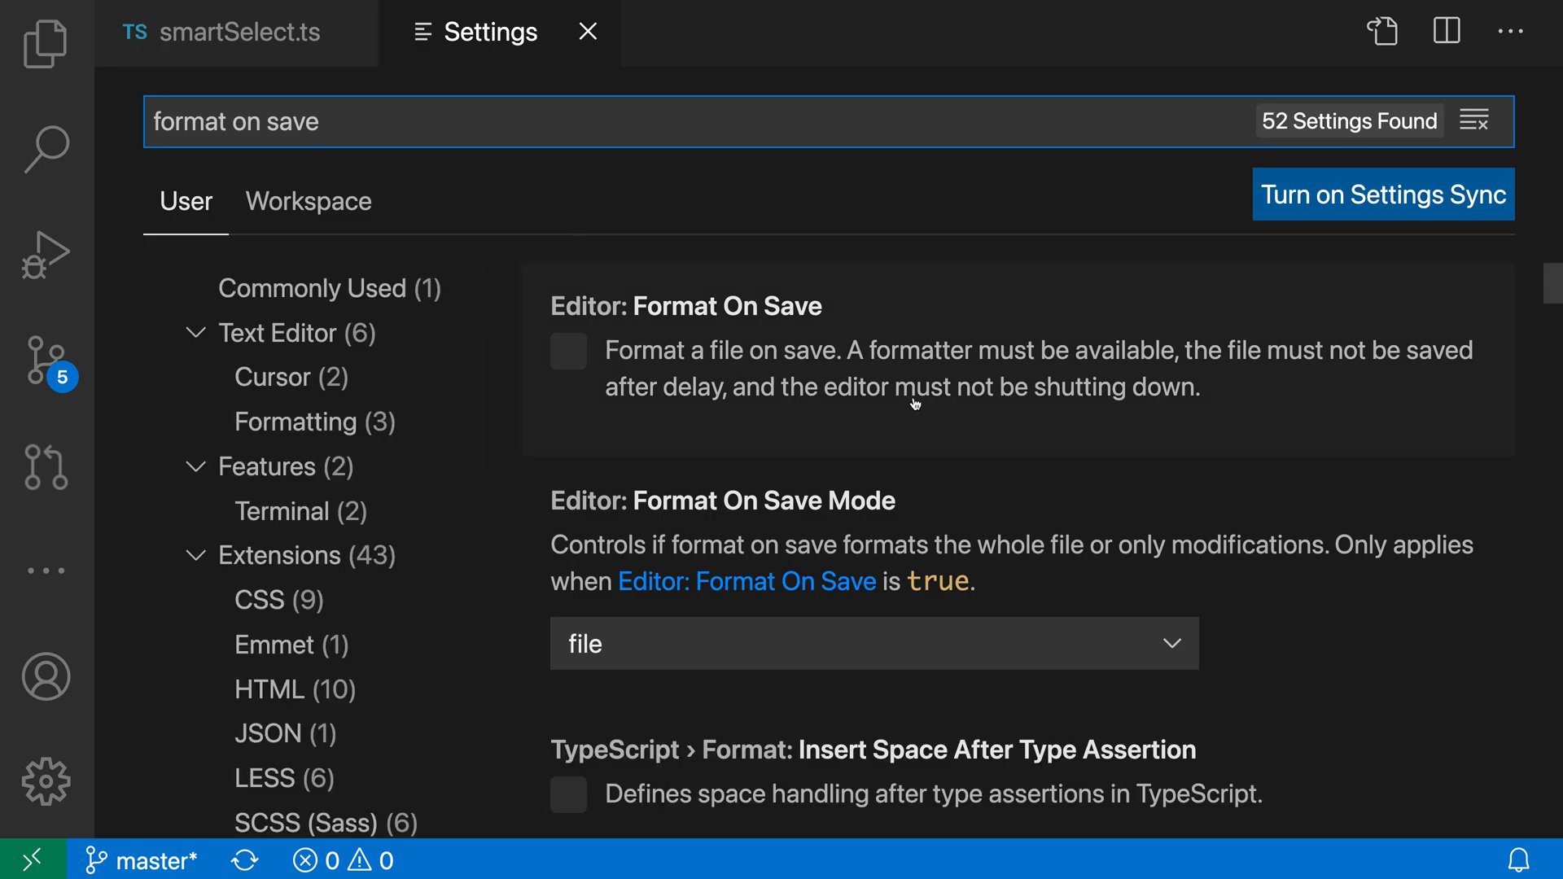
pyautogui.moveTo(633, 356)
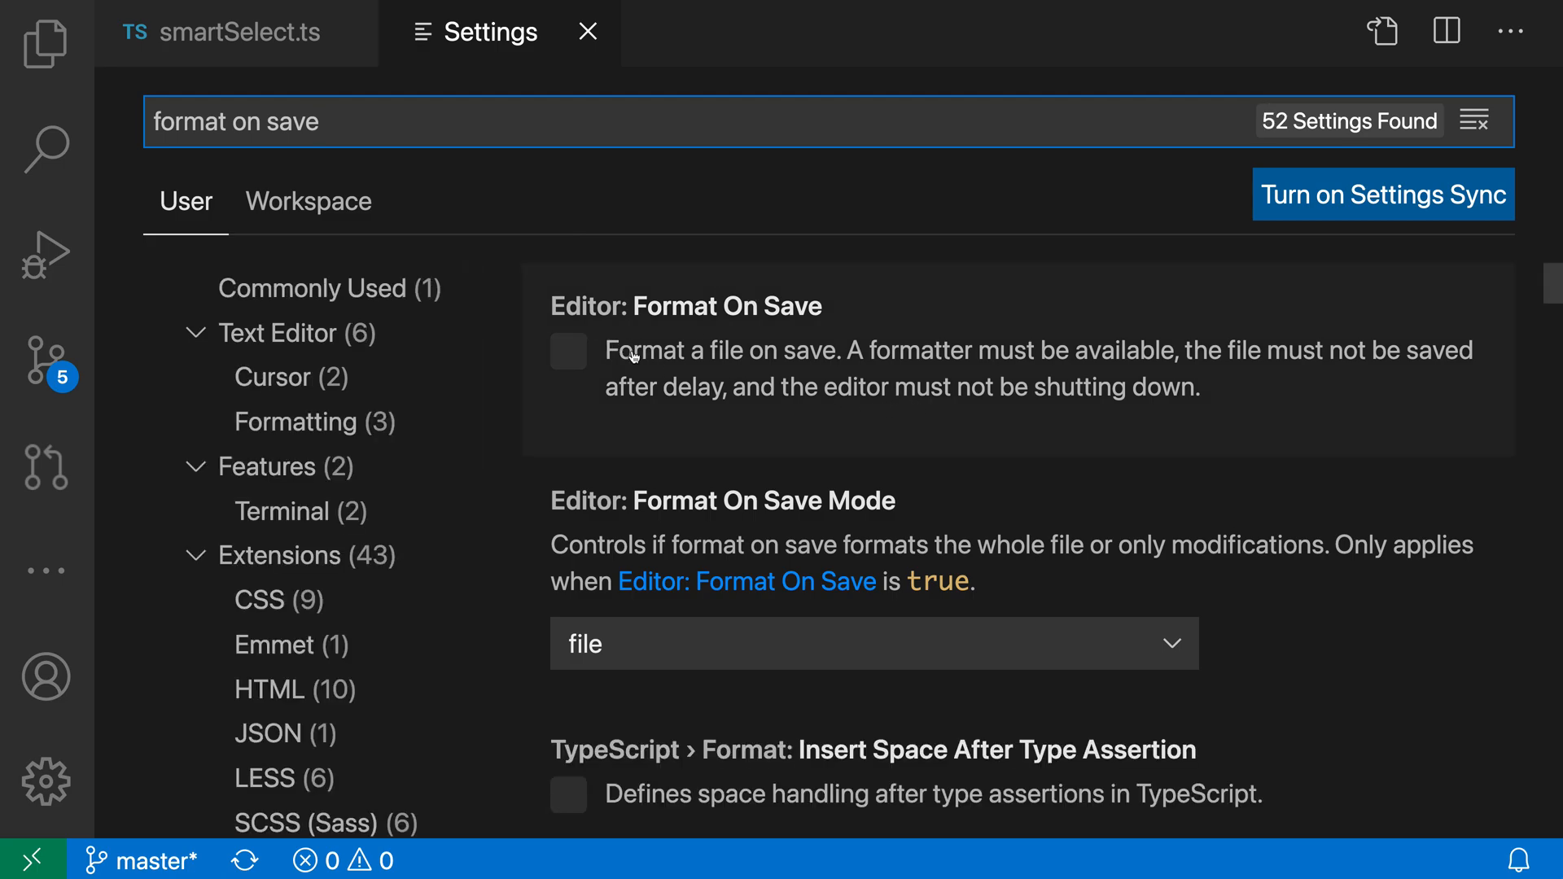
# - Switch to the smartSelect.ts editor showing its irregular spacing
pyautogui.click(240, 32)
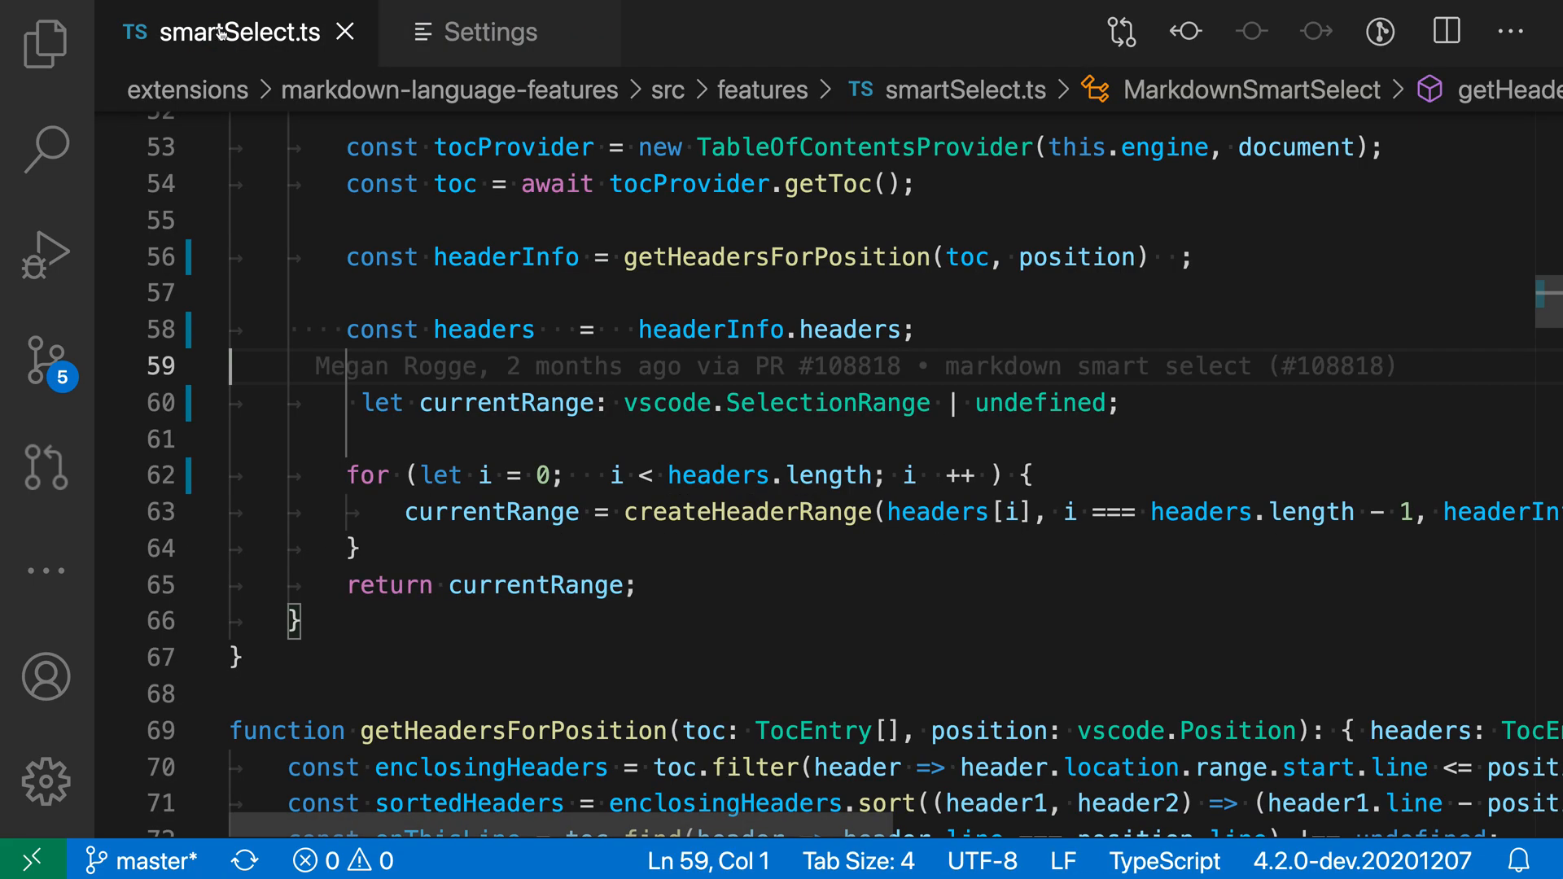
pyautogui.moveTo(843, 604)
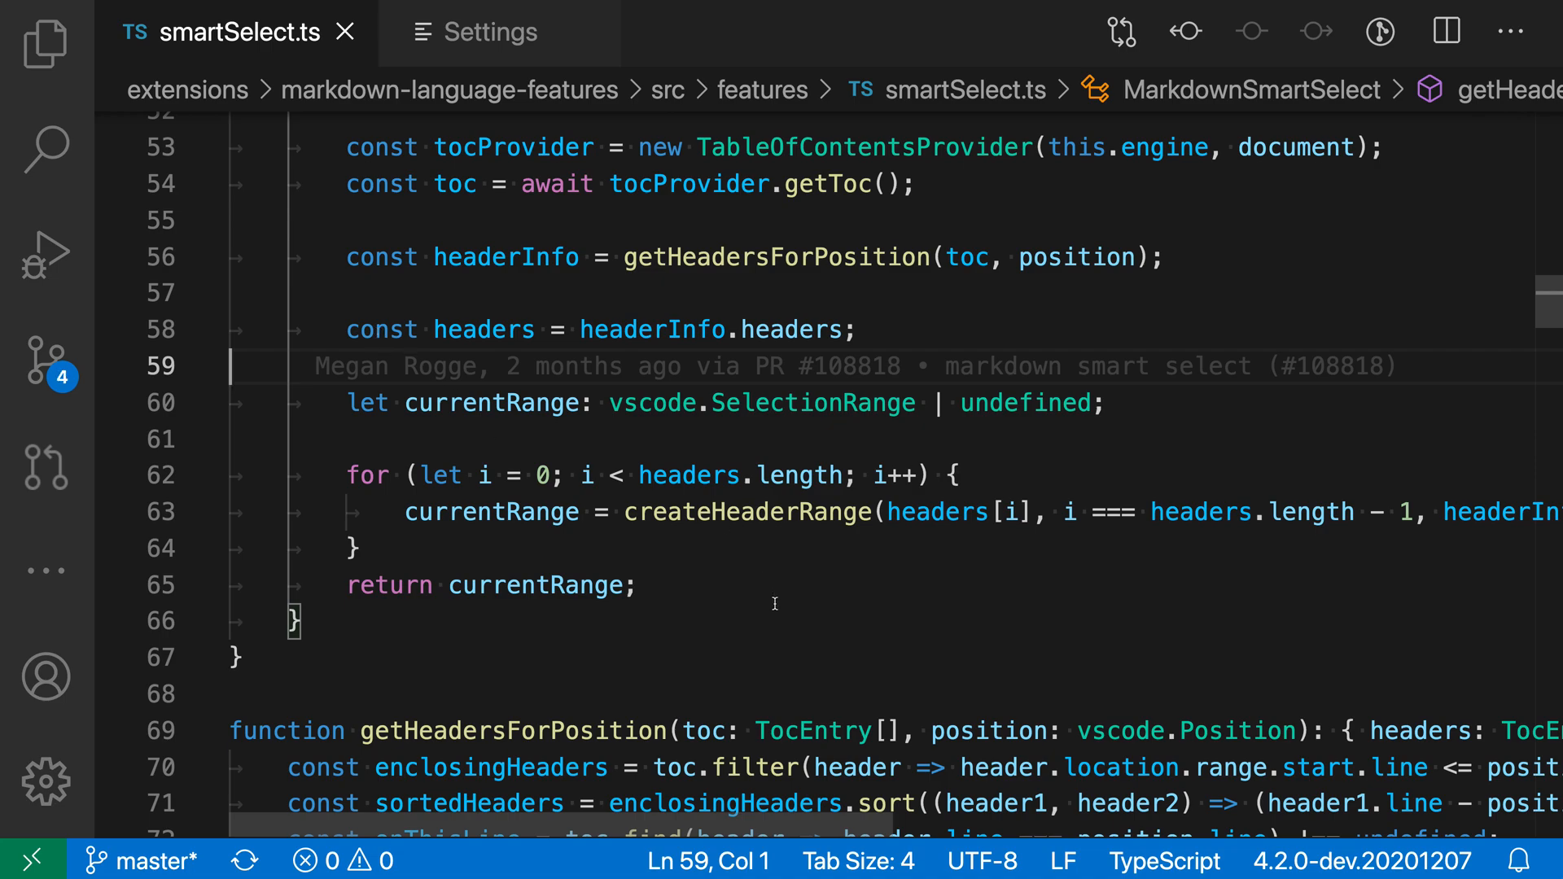
pyautogui.moveTo(788, 635)
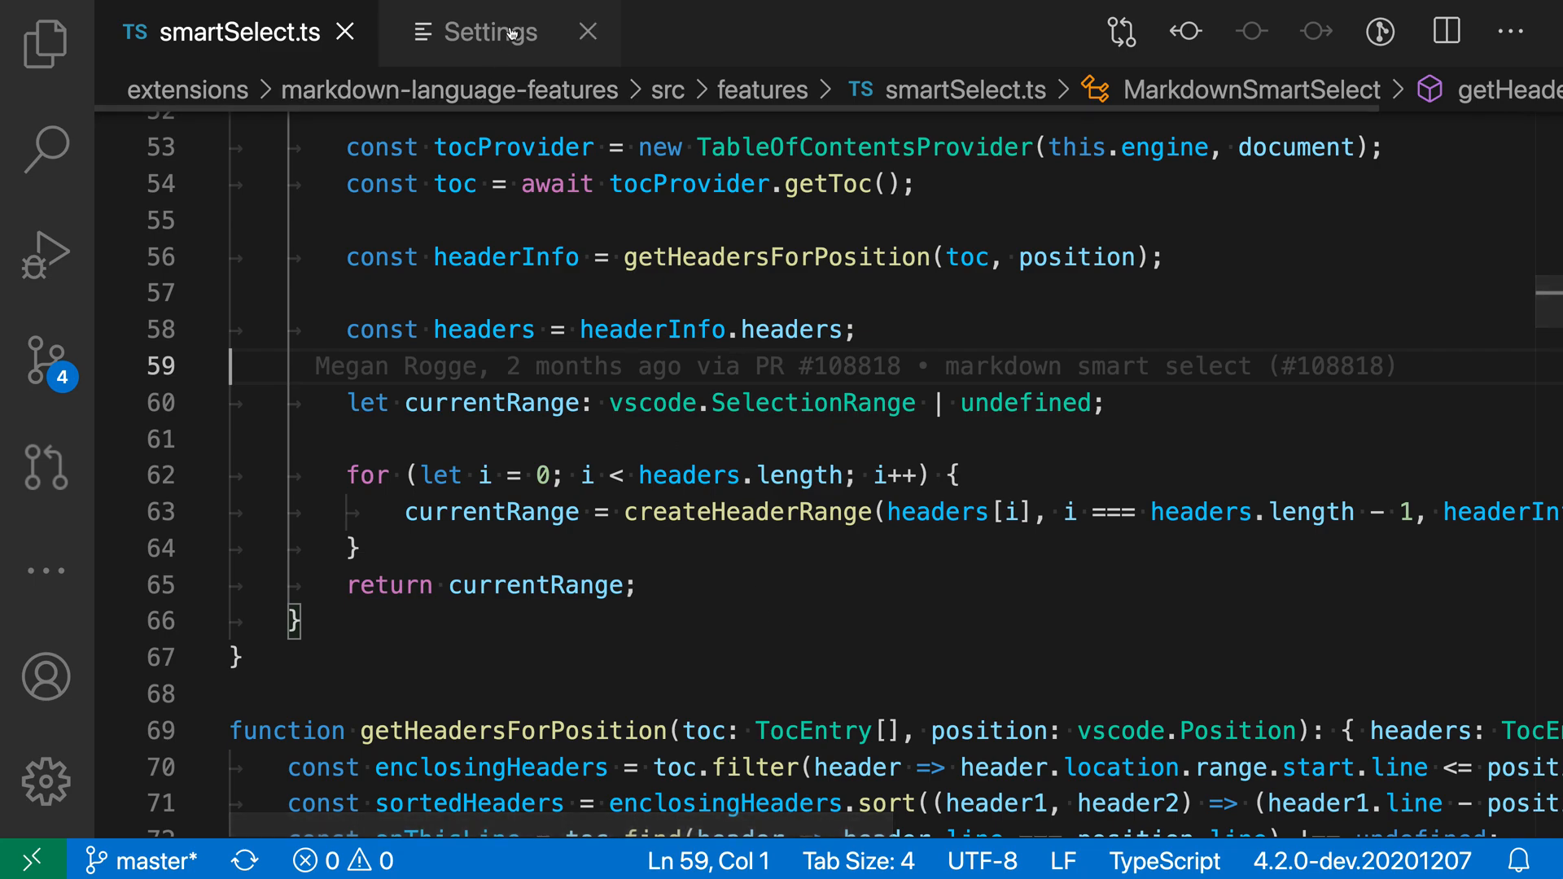
# - Set Format On Save Mode to modifications and return to smartSelect.ts
pyautogui.click(489, 31)
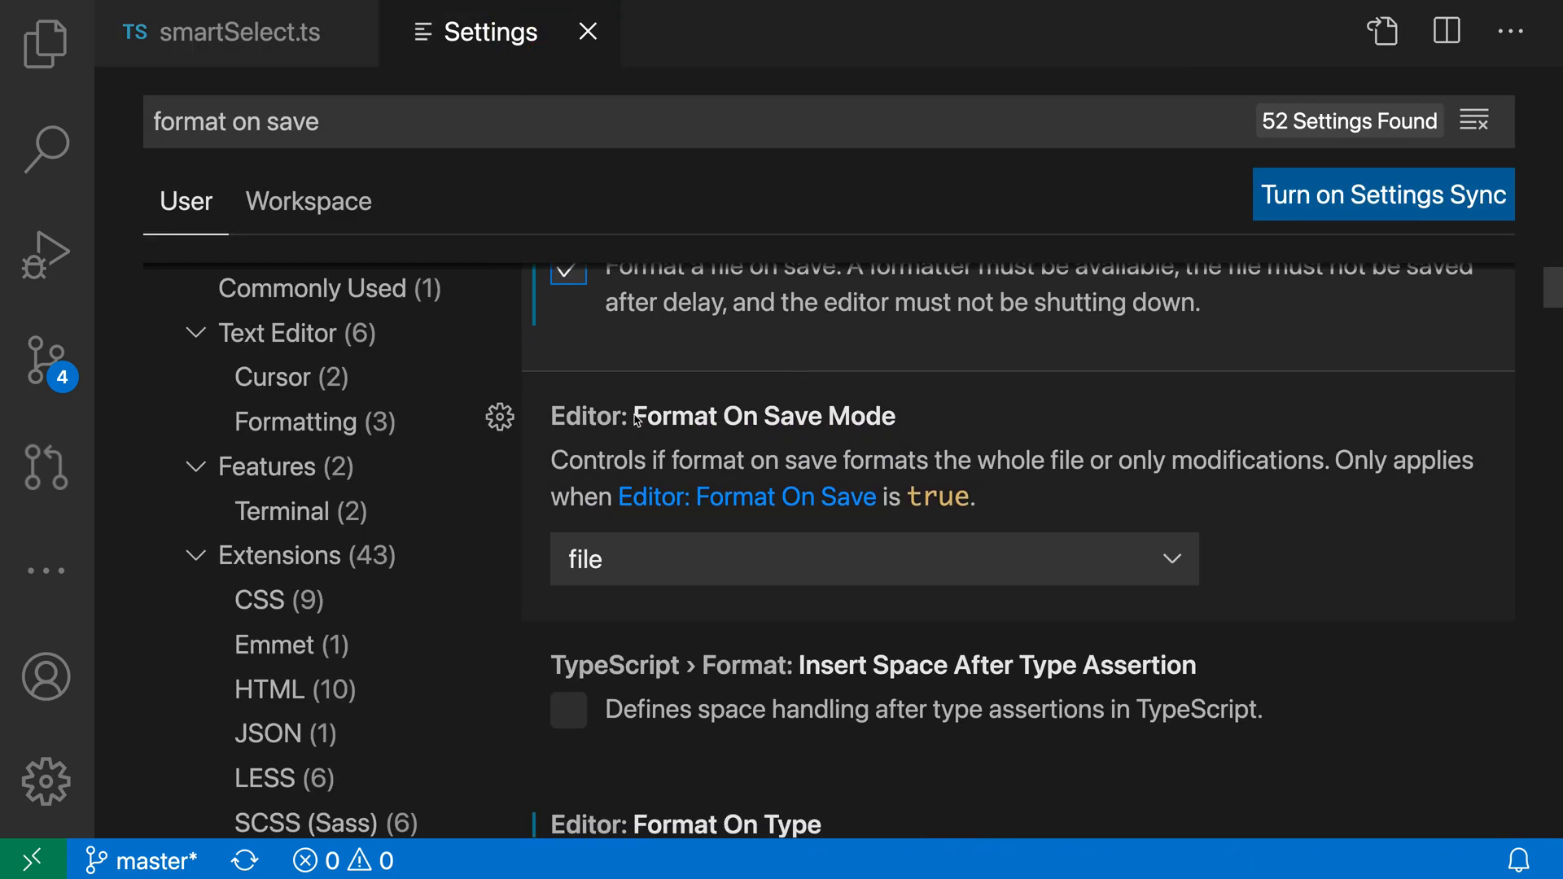
pyautogui.moveTo(862, 441)
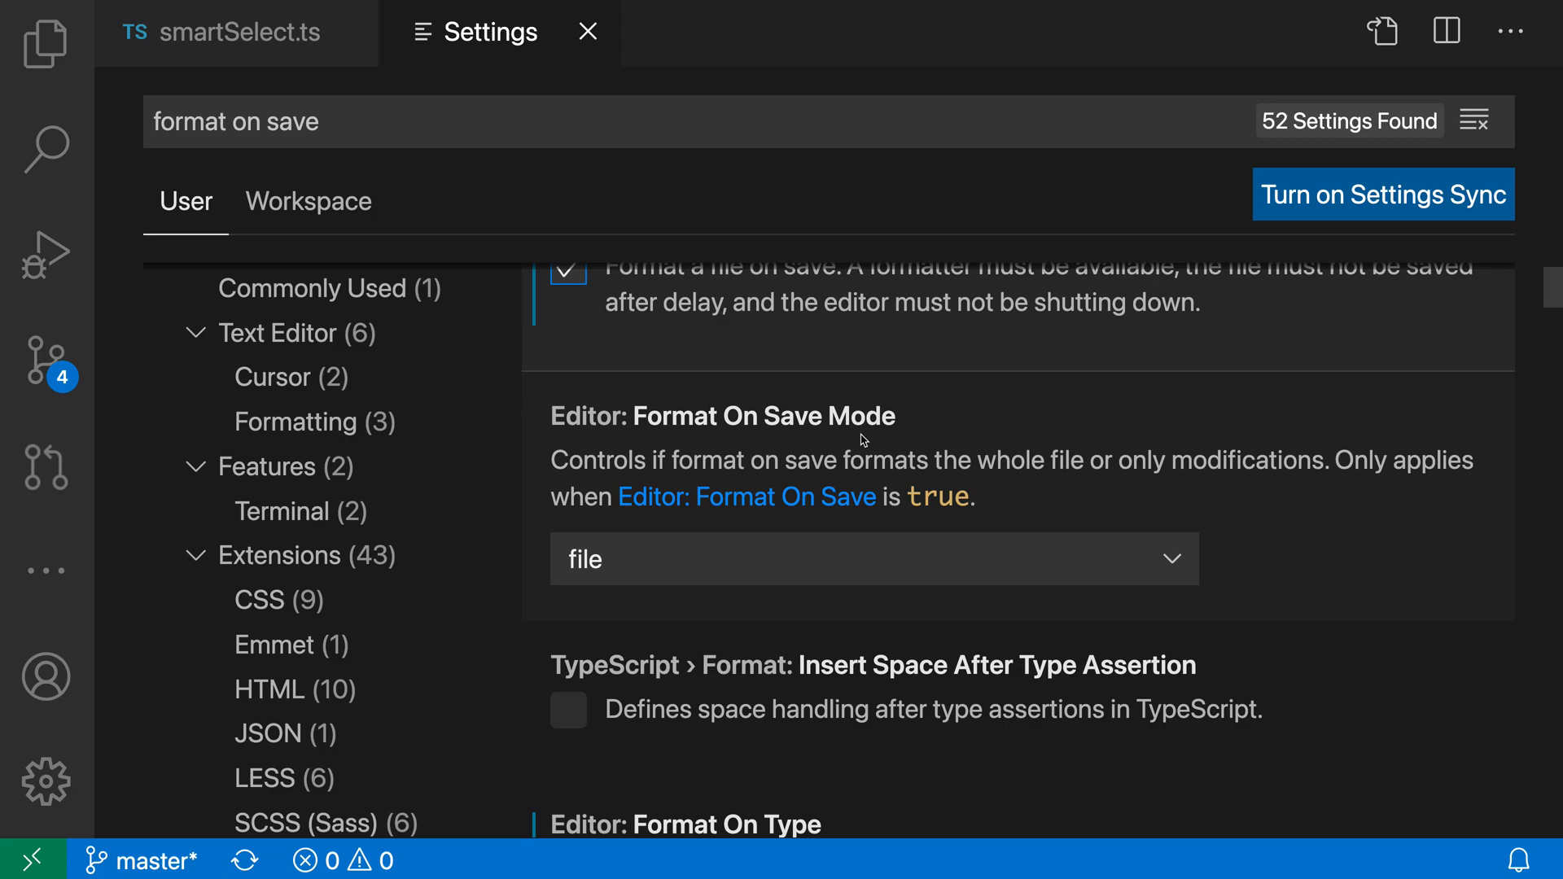
pyautogui.click(872, 559)
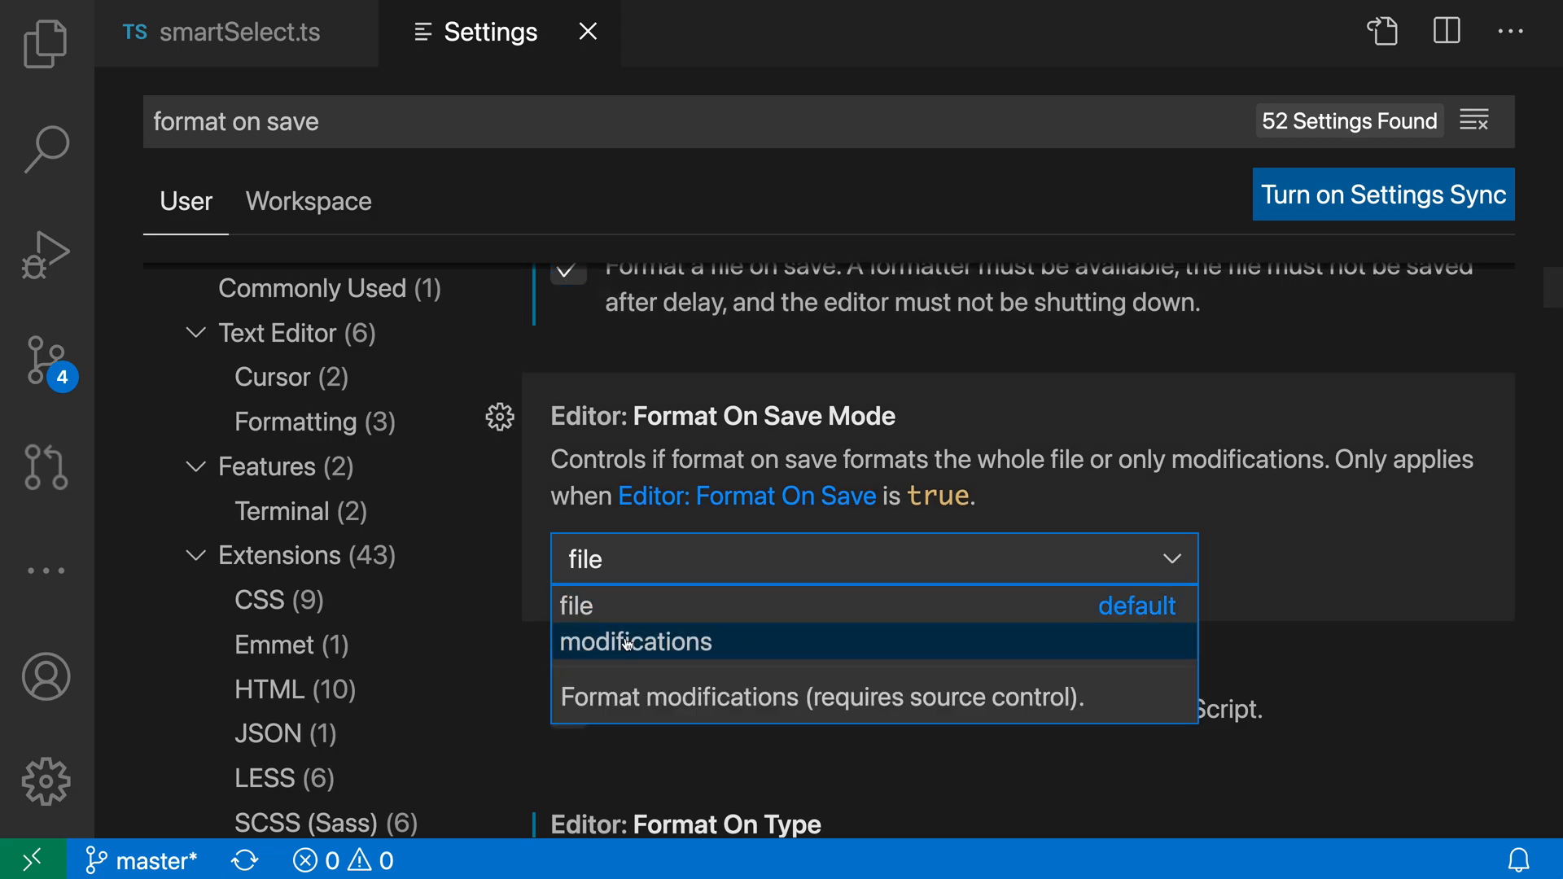
pyautogui.click(635, 641)
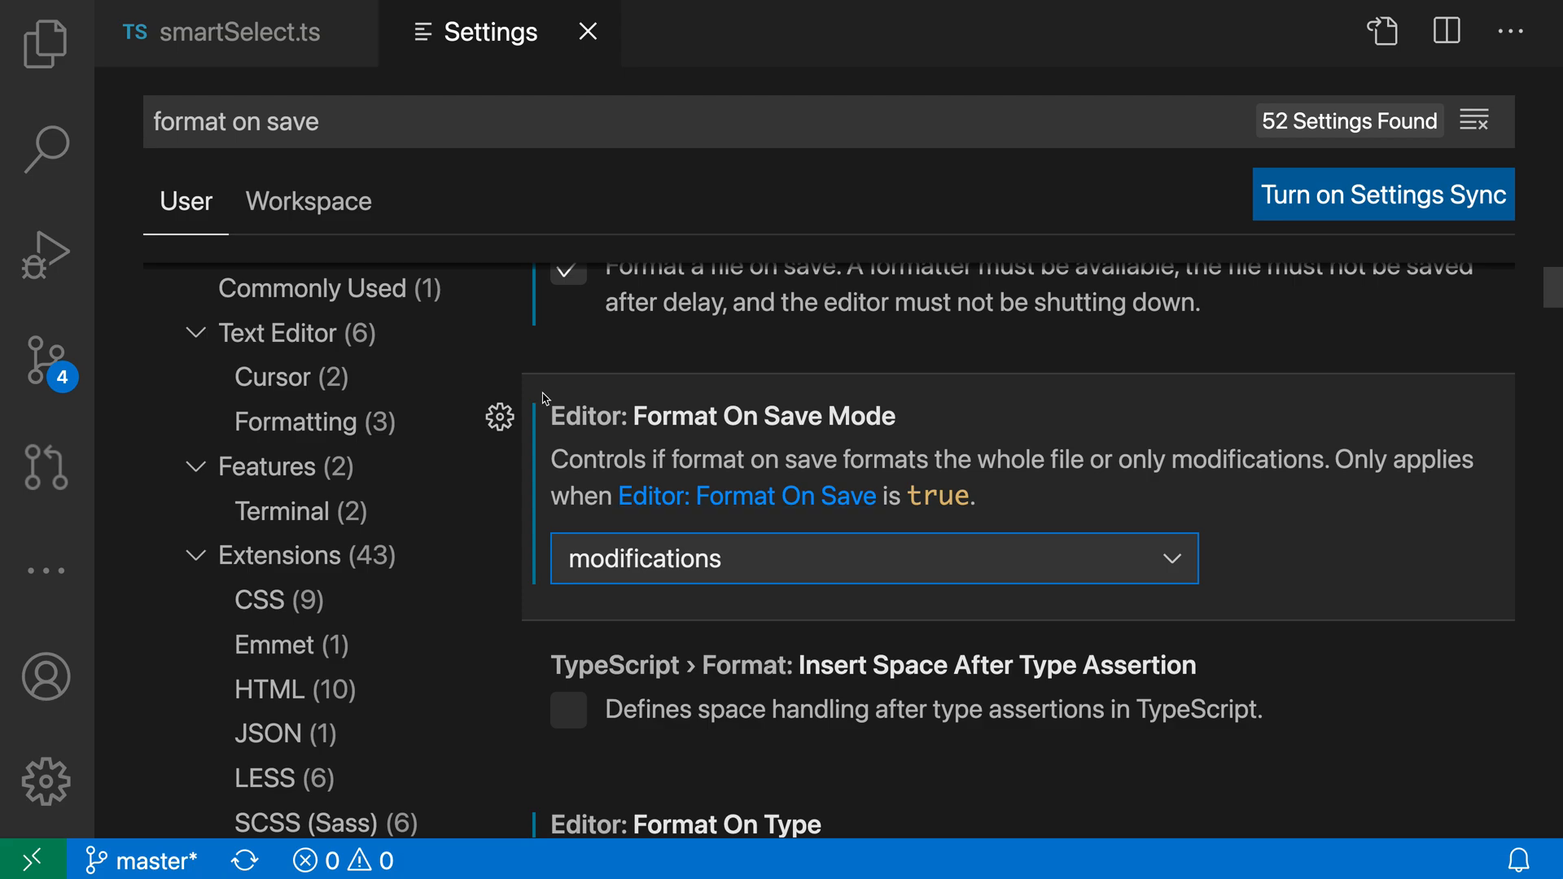
pyautogui.click(234, 31)
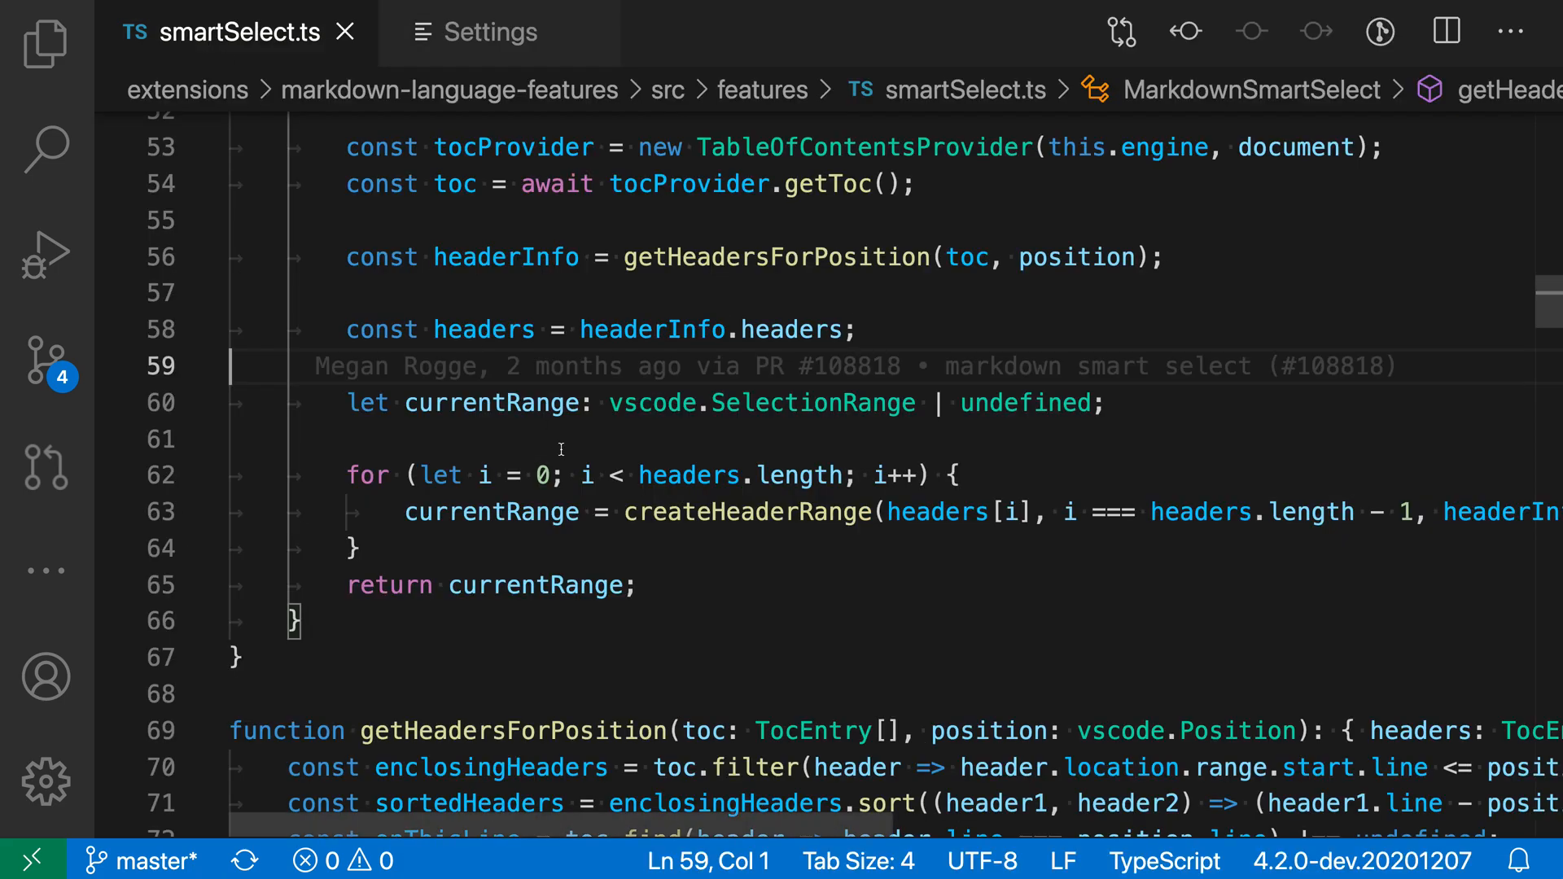